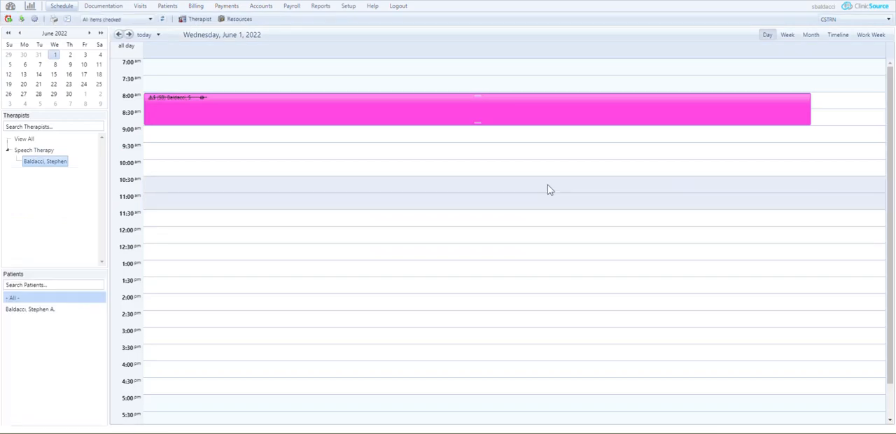
Step: Go from the schedule to Reason Codes under the Setup menu
left_click(348, 5)
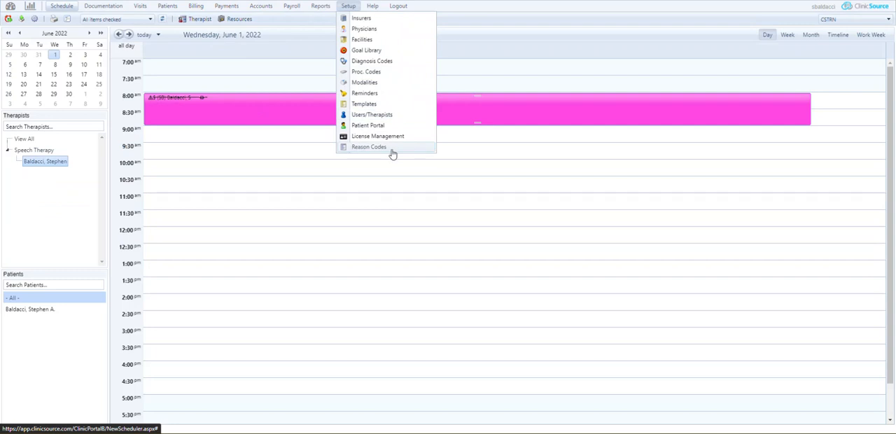
mouse_move(390, 153)
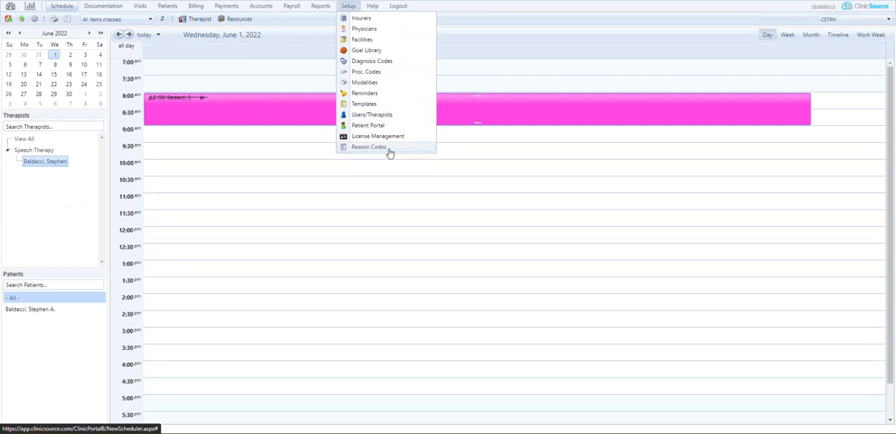
left_click(369, 147)
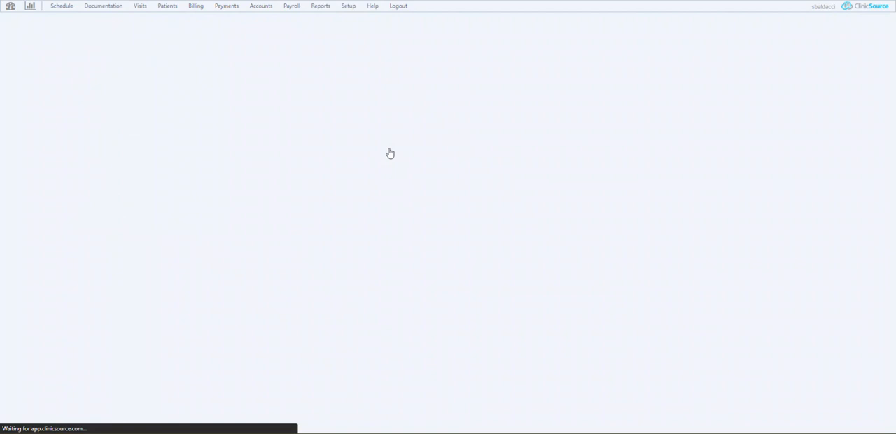
Step: Add a blank reason code row next to existing code 45
left_click(348, 6)
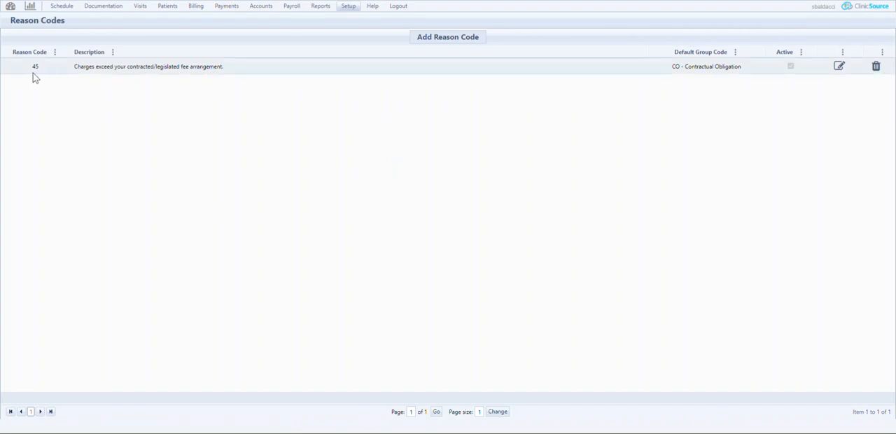
mouse_move(193, 75)
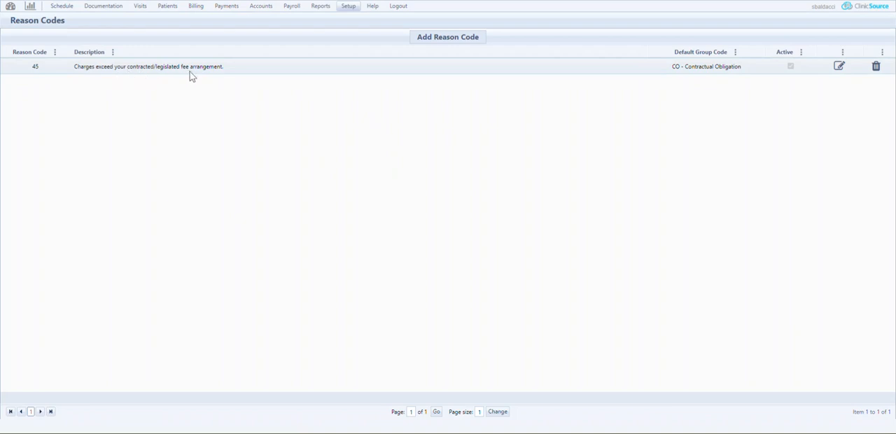
mouse_move(716, 72)
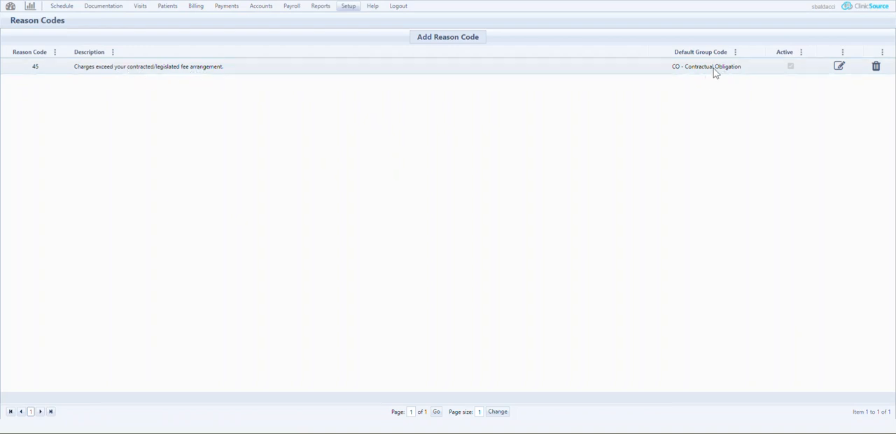
mouse_move(720, 73)
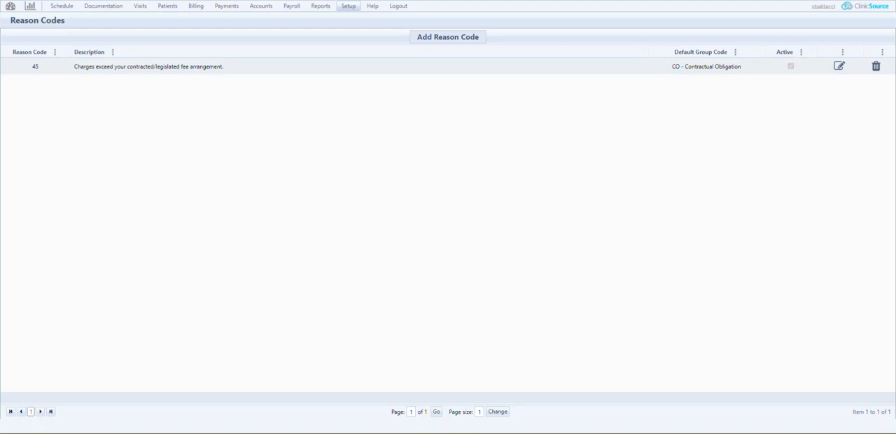
mouse_move(469, 50)
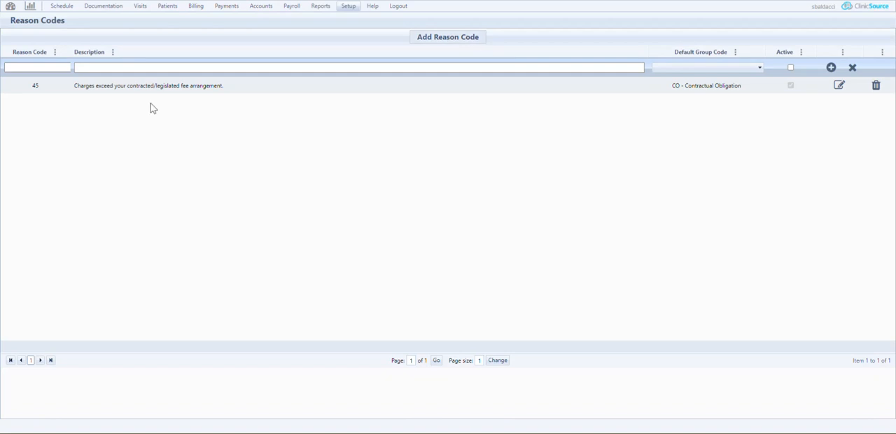
Step: Enter reason code 03 in group PR - Patient Responsibility, marked active
left_click(37, 67)
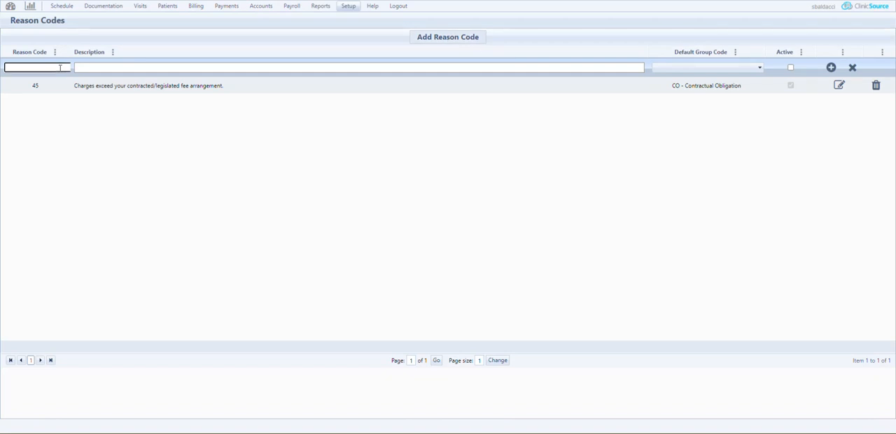
type("03")
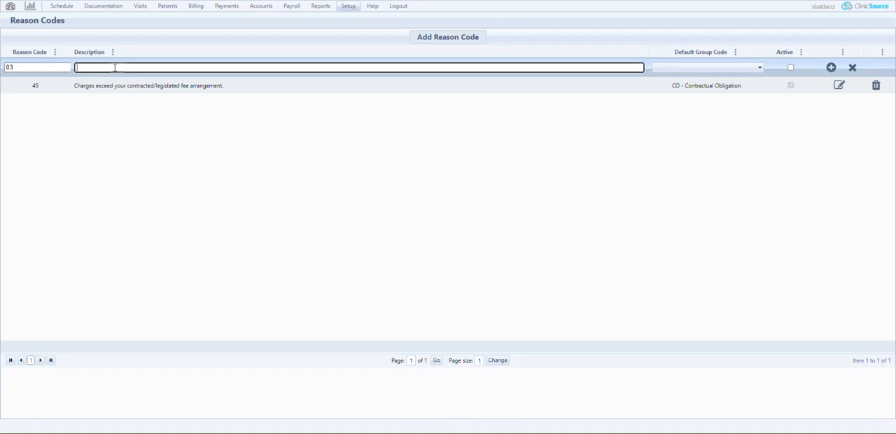
left_click(706, 67)
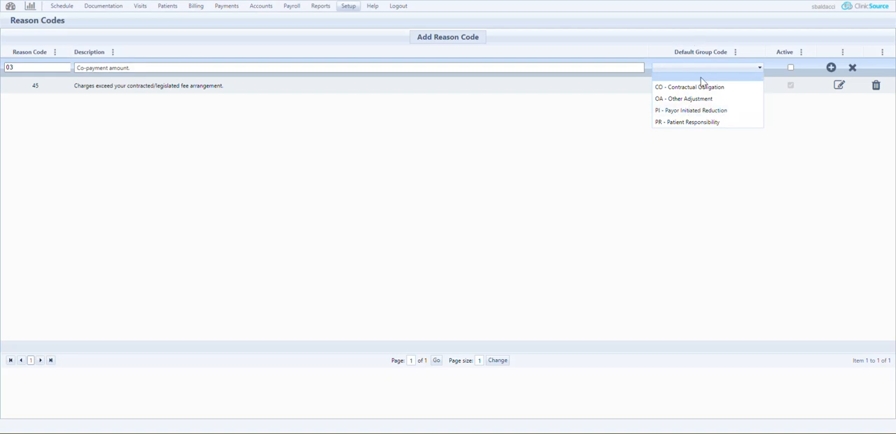
left_click(687, 122)
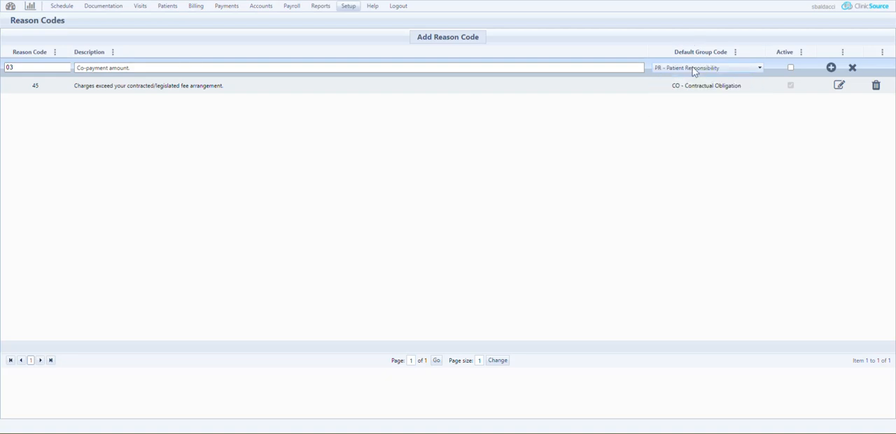
left_click(791, 68)
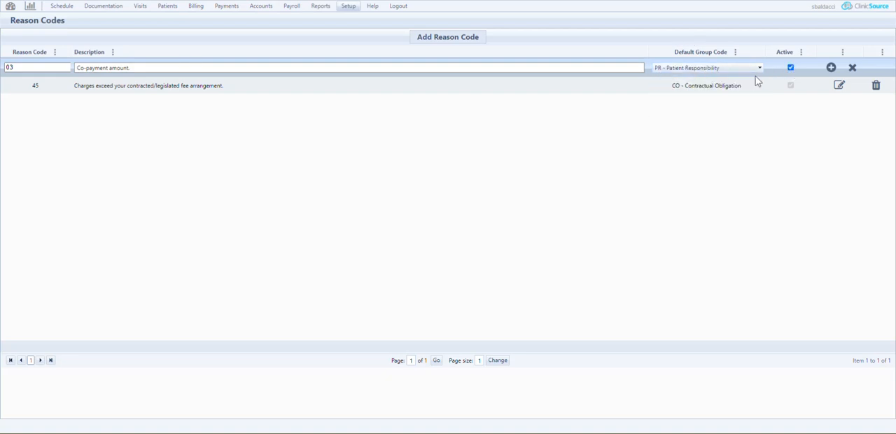
mouse_move(832, 67)
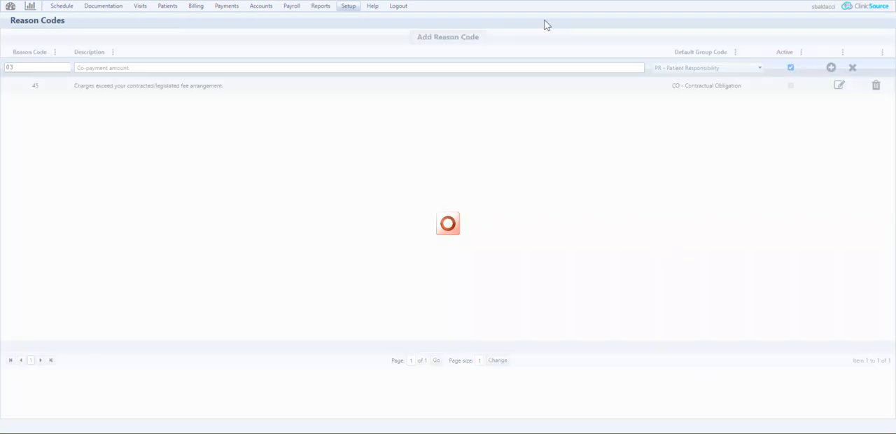
Step: Save reason code 03 and go to the Payments area
left_click(831, 68)
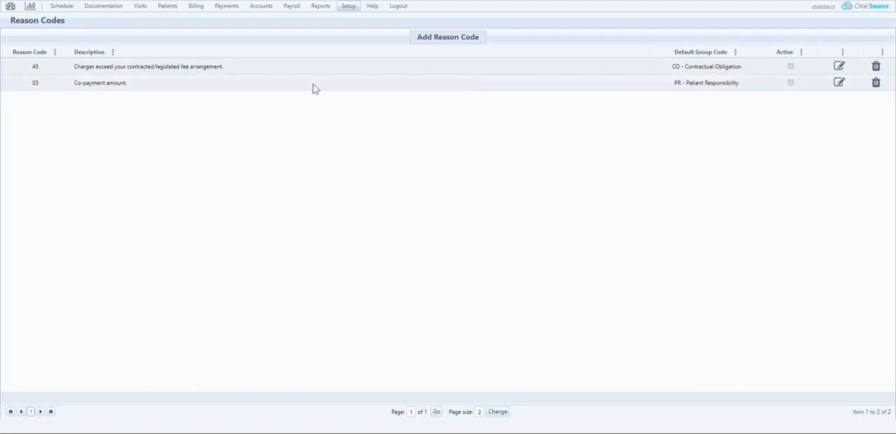
mouse_move(722, 90)
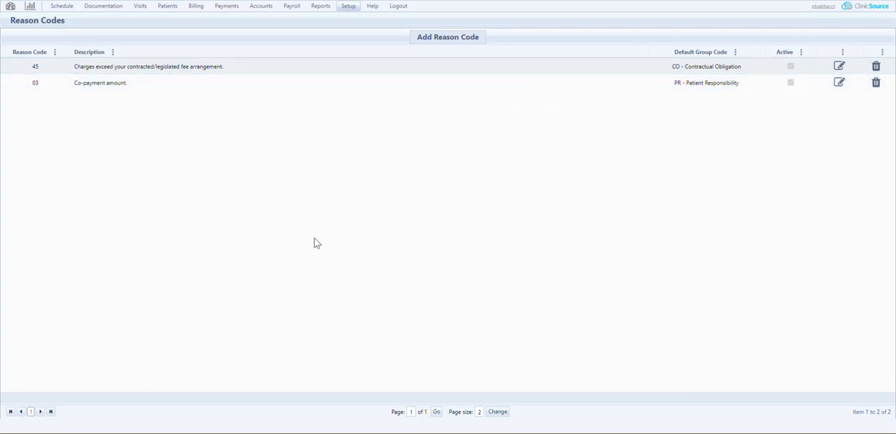
left_click(226, 6)
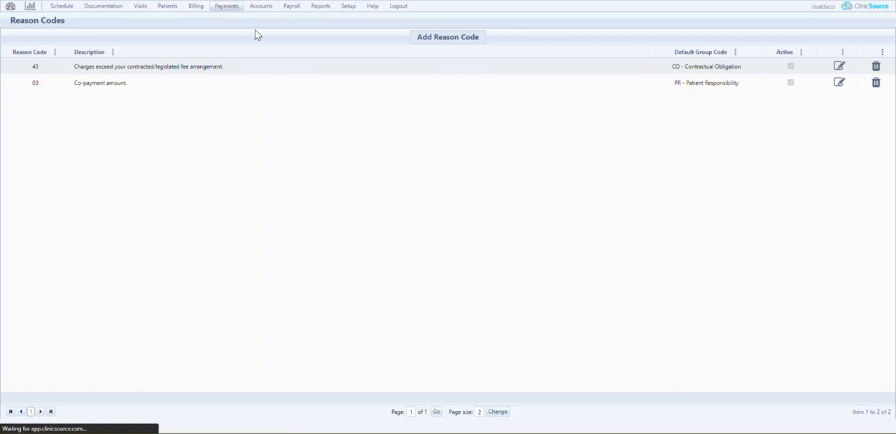
Step: Create a new blank insurance remittance from the Payments page
left_click(226, 6)
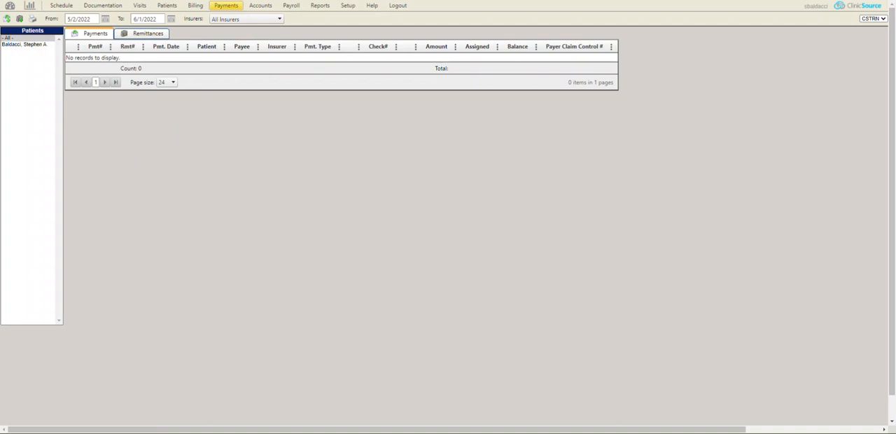
mouse_move(7, 19)
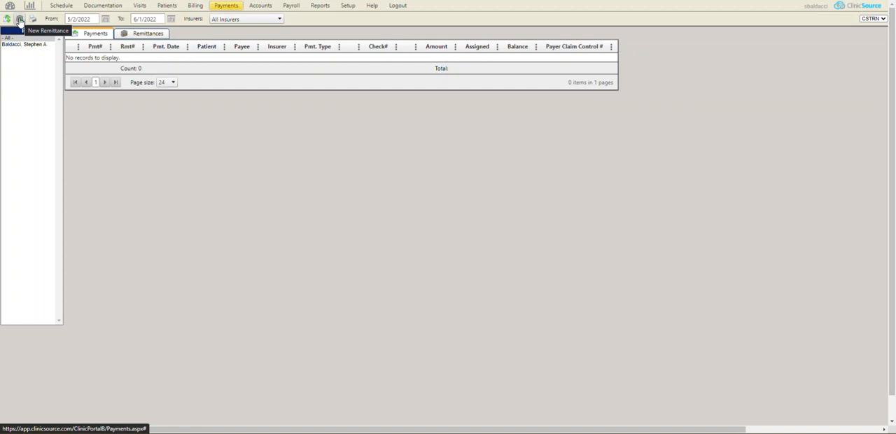
left_click(20, 19)
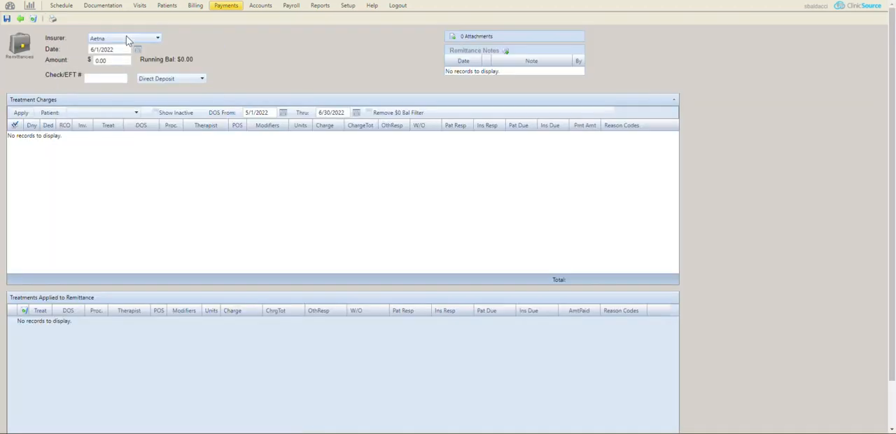
Step: Switch the insurer to Blue Cross, check treatment 15430 ($42.50), and show its reason codes
left_click(124, 38)
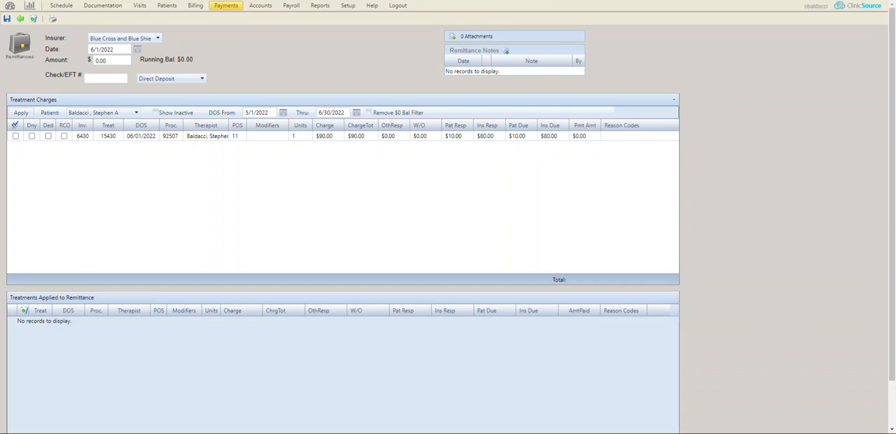
mouse_move(500, 152)
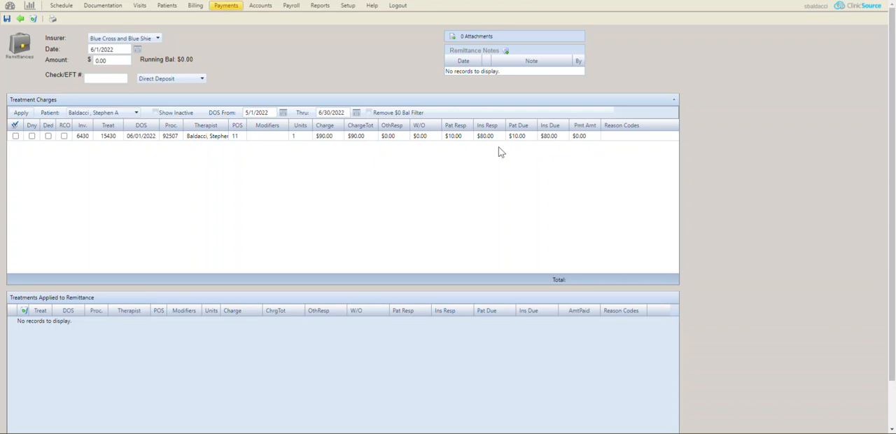
mouse_move(624, 140)
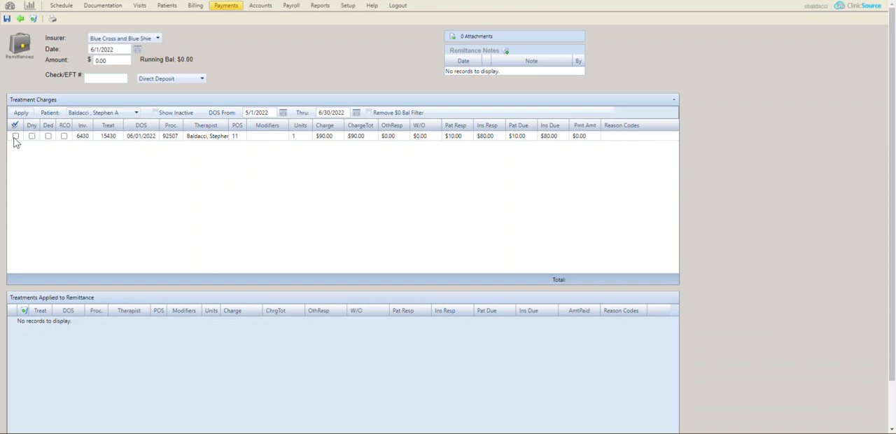
left_click(15, 136)
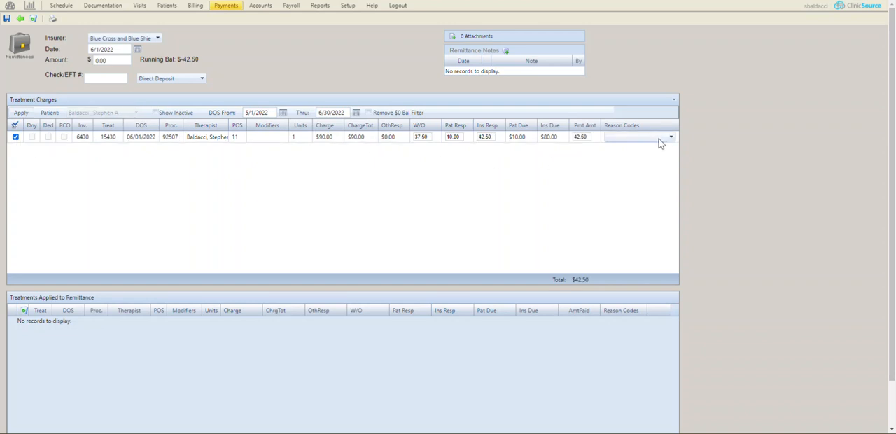
left_click(670, 137)
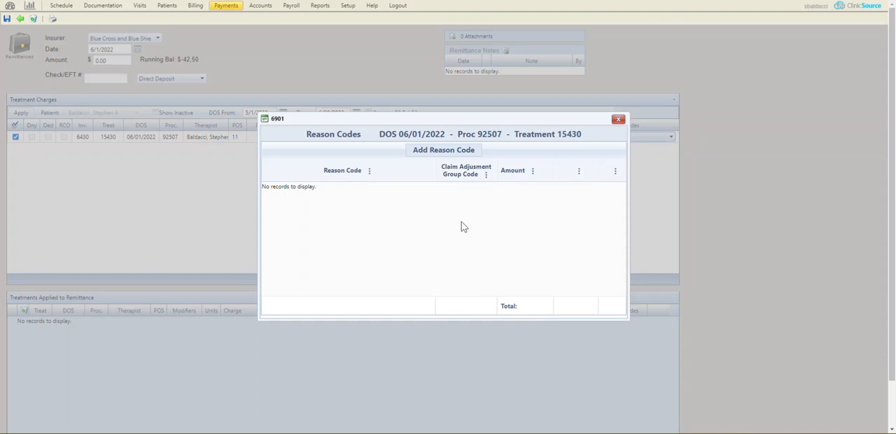
Step: Attach reason code 03 Co-payment amount (PR) for $10.00 to the treatment line
left_click(443, 150)
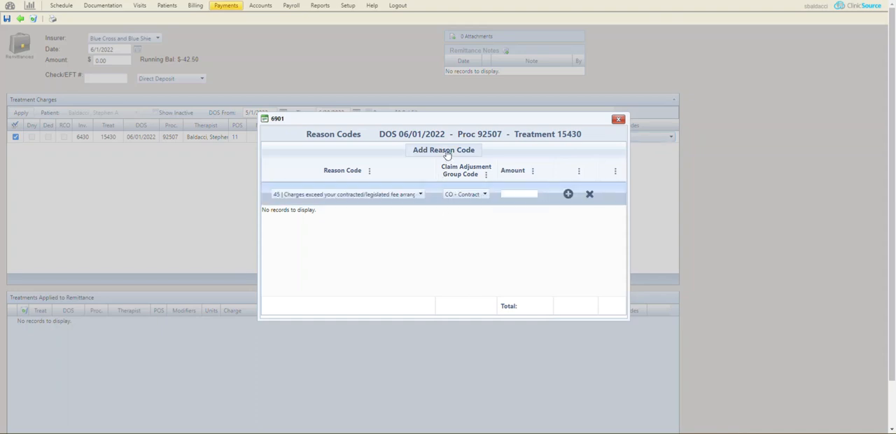
left_click(420, 195)
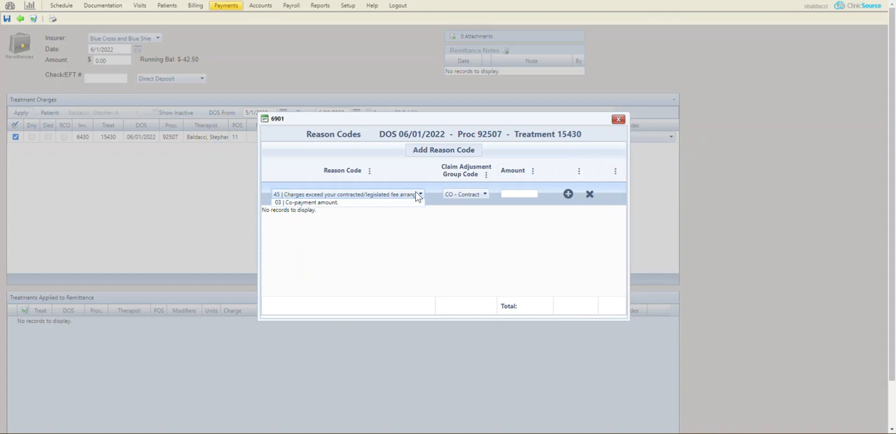
left_click(312, 203)
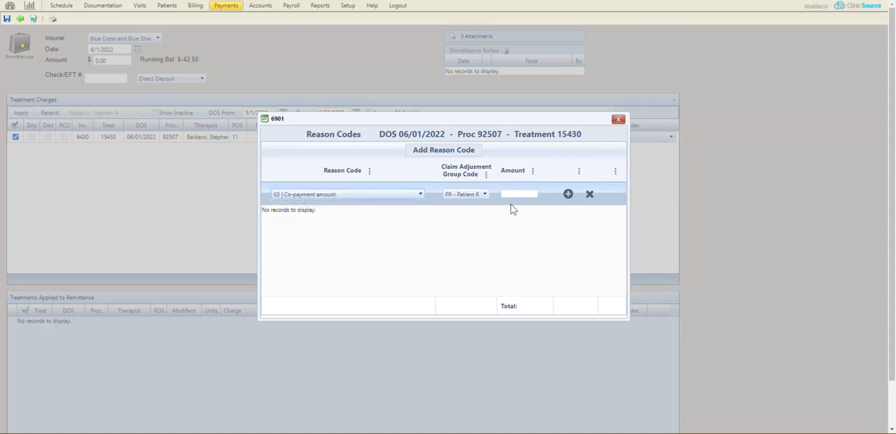
type("10.00")
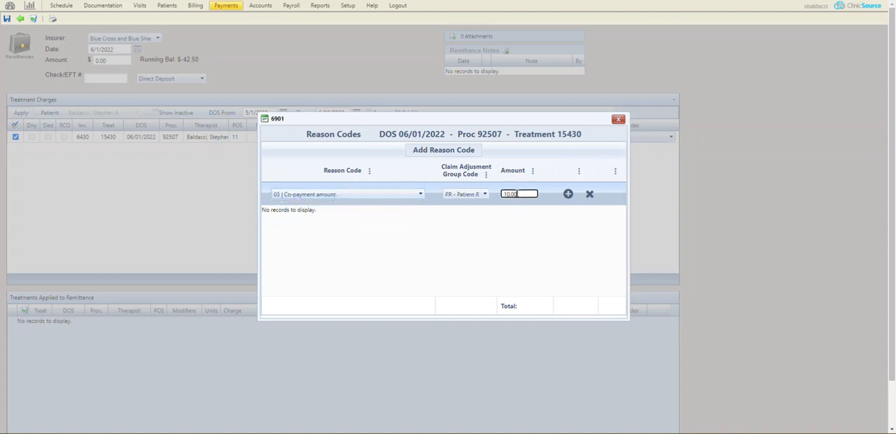
left_click(568, 194)
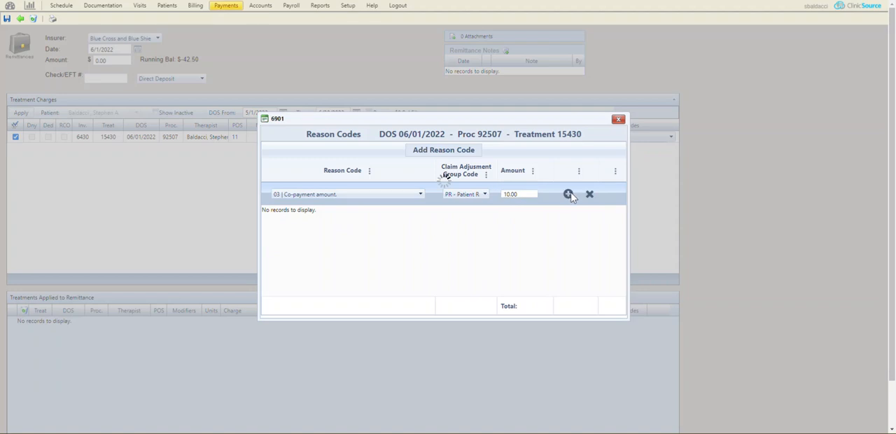
left_click(569, 194)
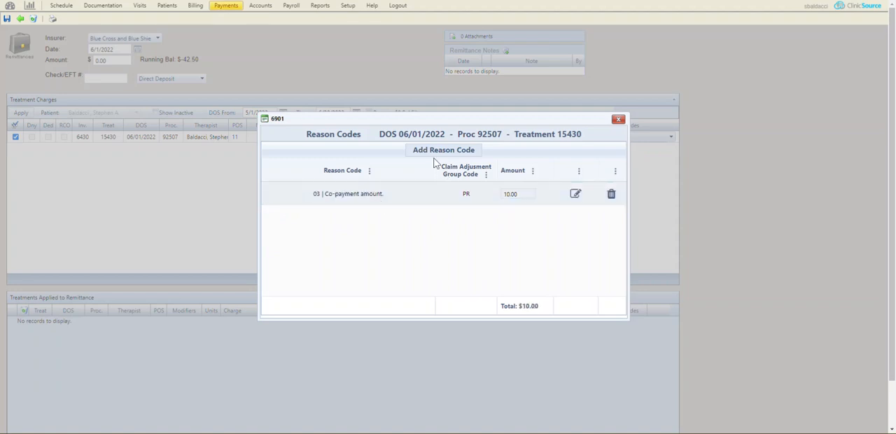
Step: Add reason code 45 (CO) with a $37.50 adjustment amount
left_click(444, 150)
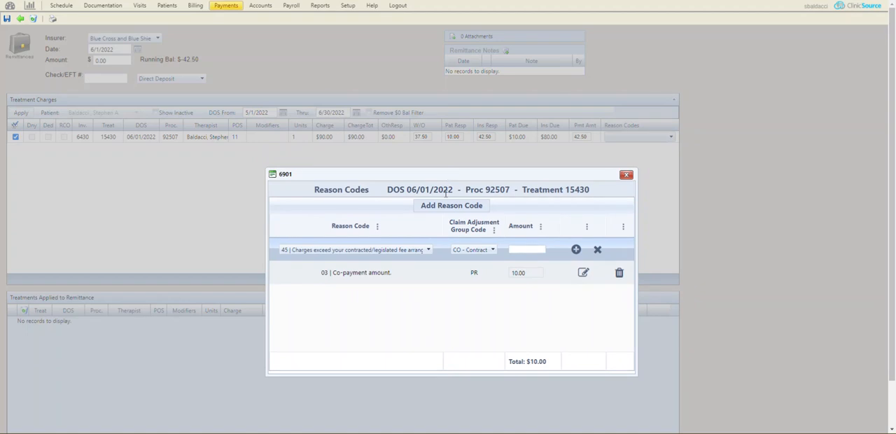
left_click(527, 250)
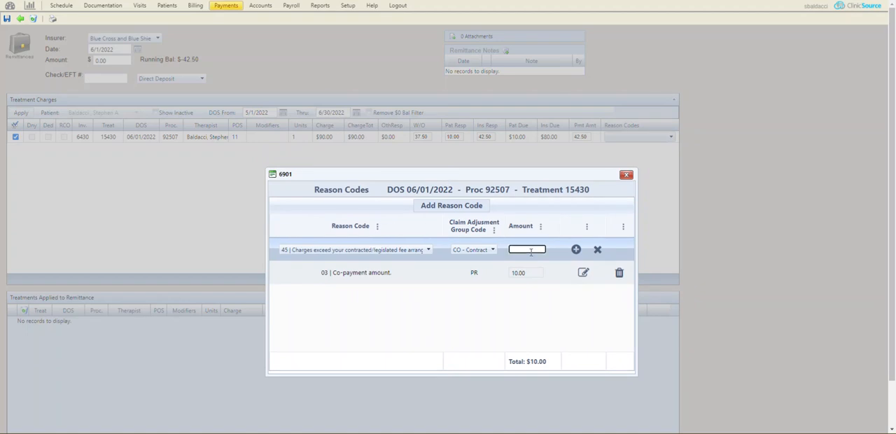
type("37.50")
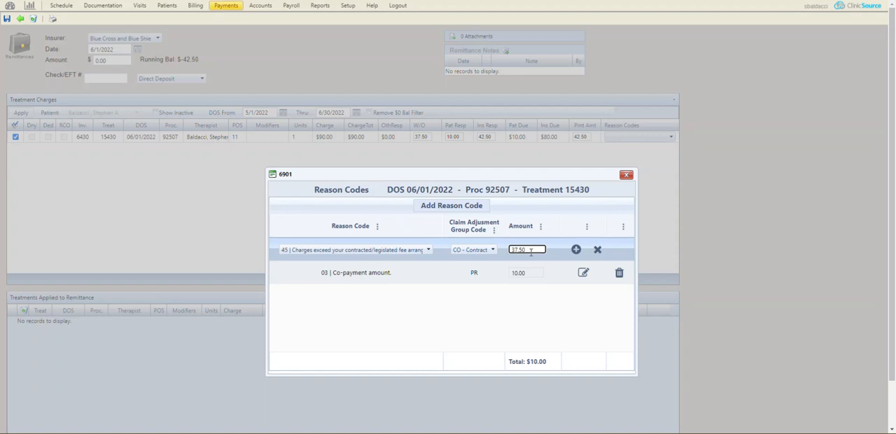
left_click(576, 250)
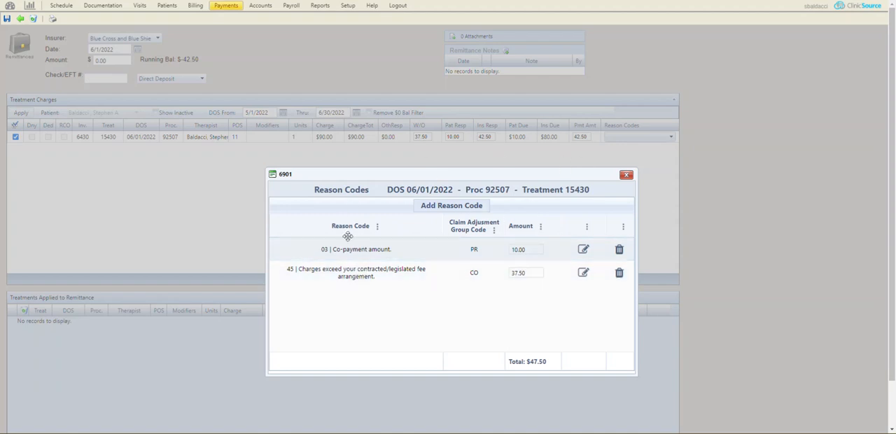
mouse_move(639, 191)
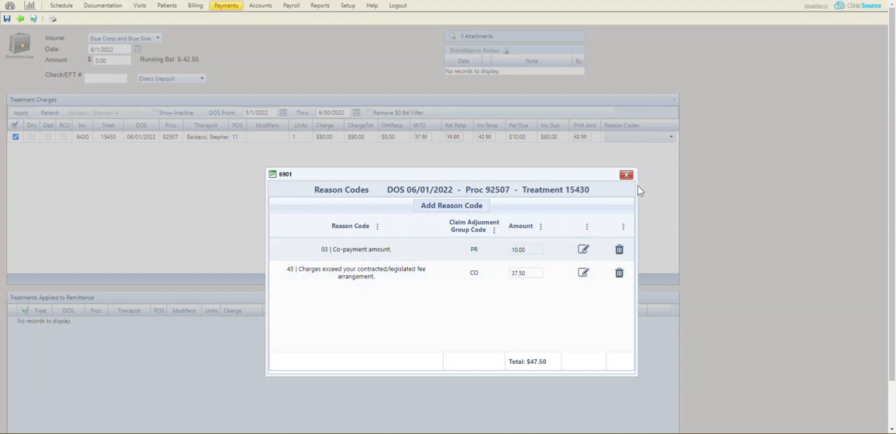
Step: Close the reason codes dialog and apply treatment 15430 with $42.50 paid
left_click(626, 175)
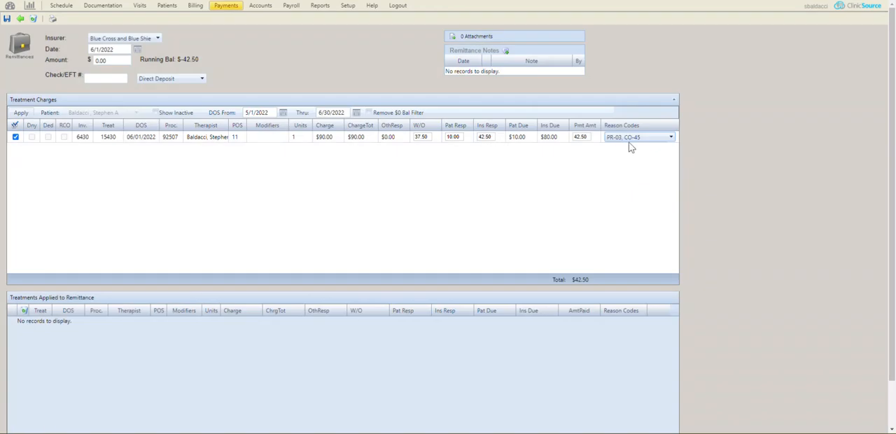
mouse_move(615, 143)
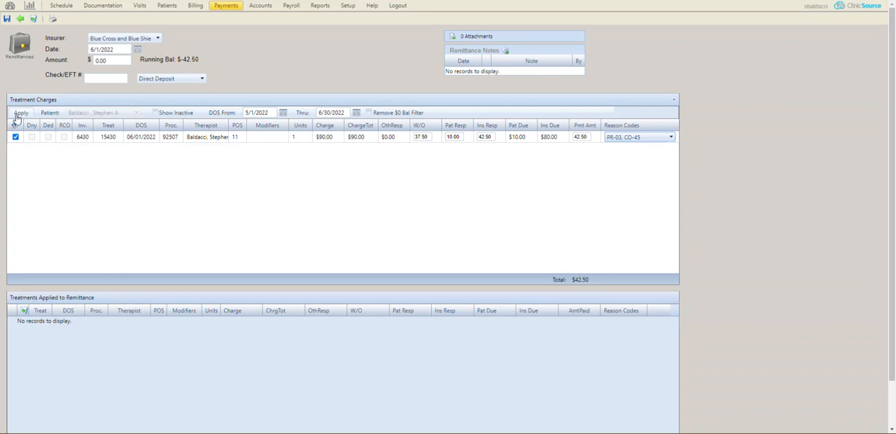
left_click(21, 112)
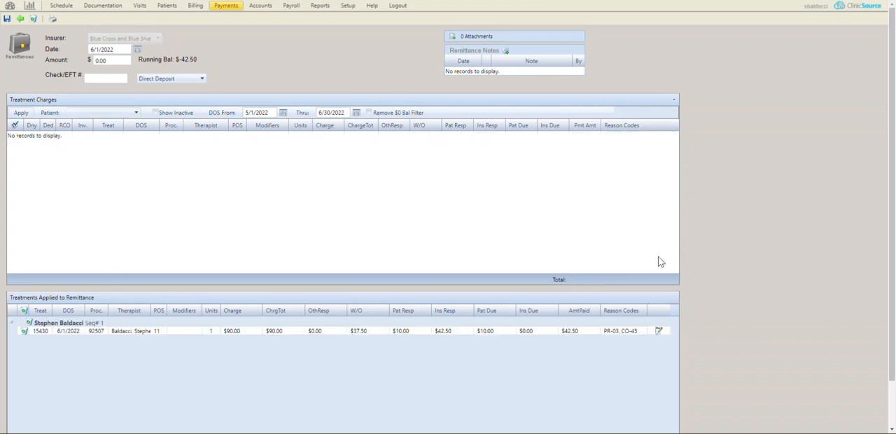
mouse_move(627, 339)
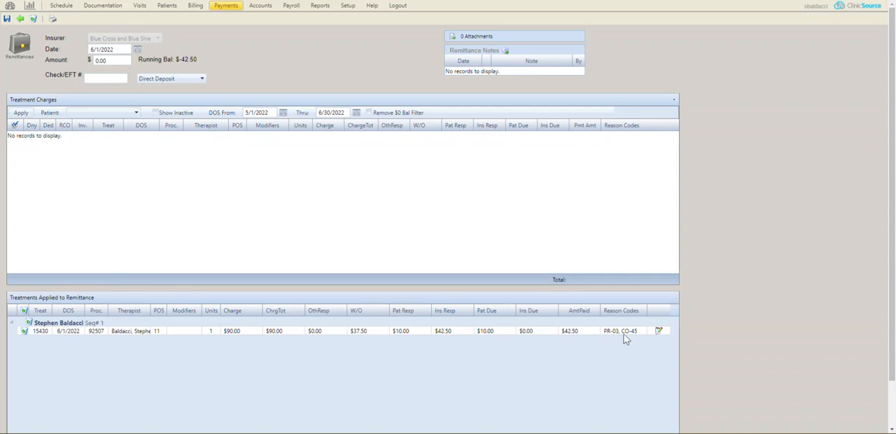
mouse_move(605, 365)
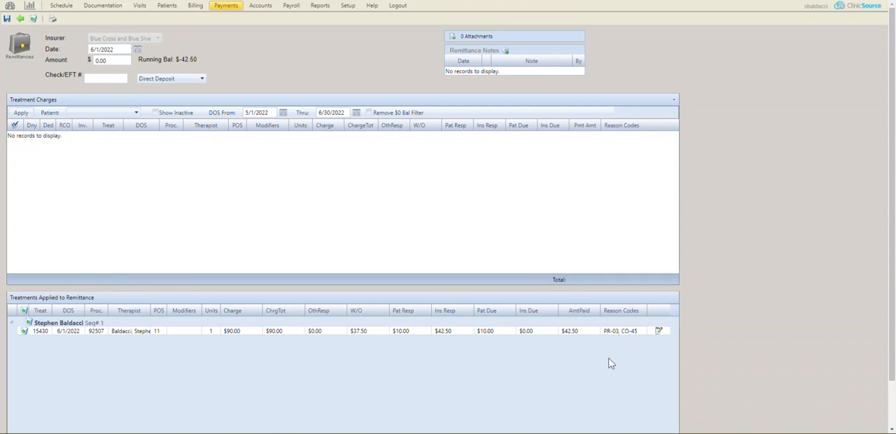
mouse_move(601, 339)
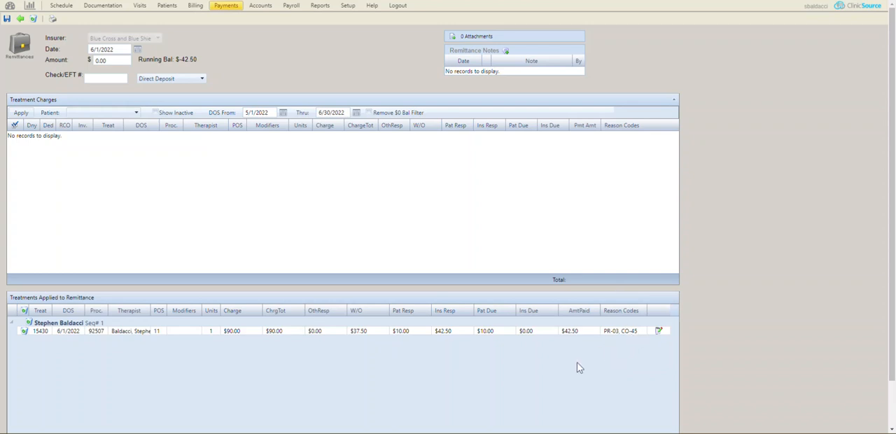
mouse_move(194, 380)
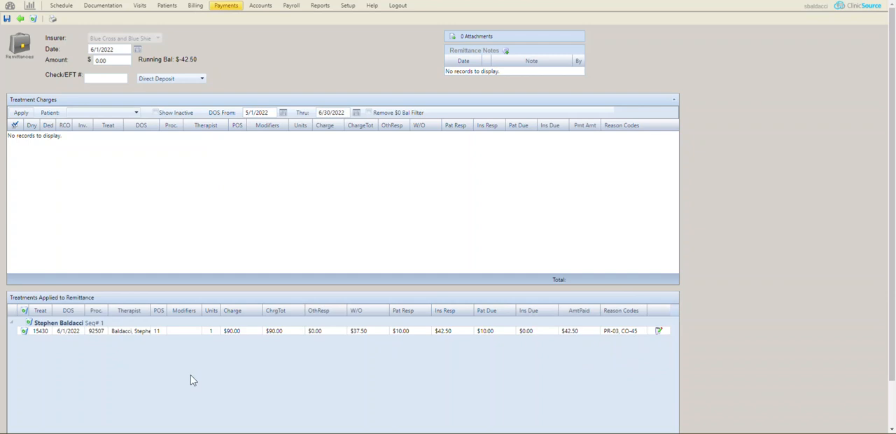
mouse_move(87, 190)
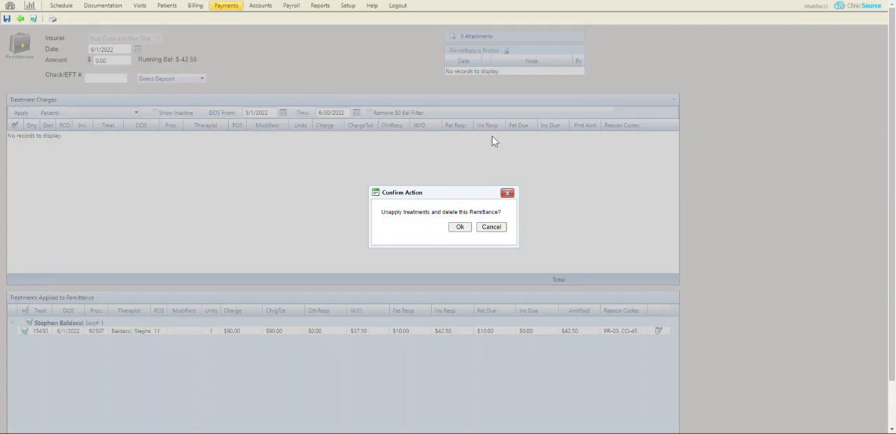
mouse_move(595, 158)
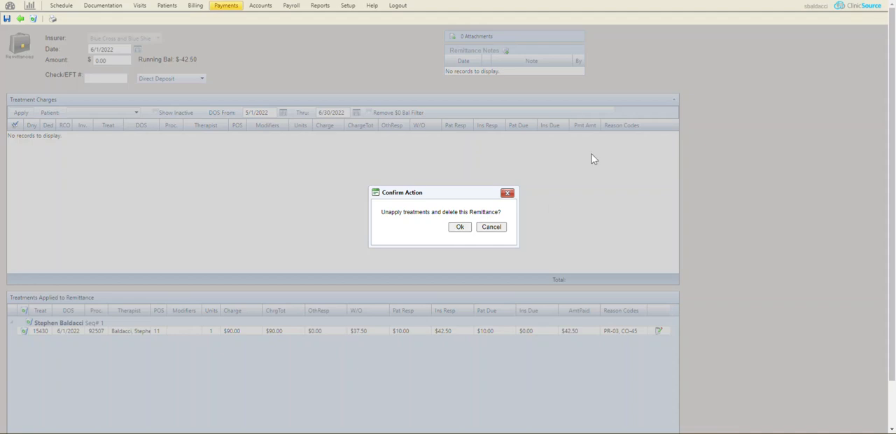
Step: Confirm deletion of the Blue Cross remittance
left_click(460, 226)
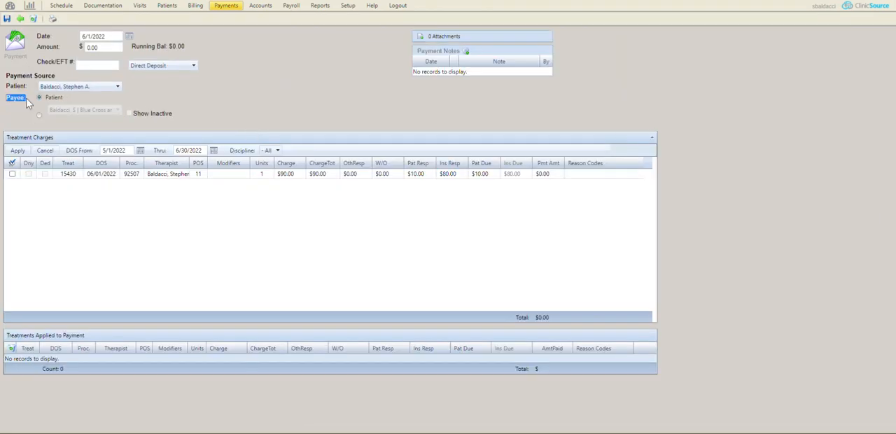
Step: Set the Blue Cross policy as payee and select treatment 15430
left_click(39, 114)
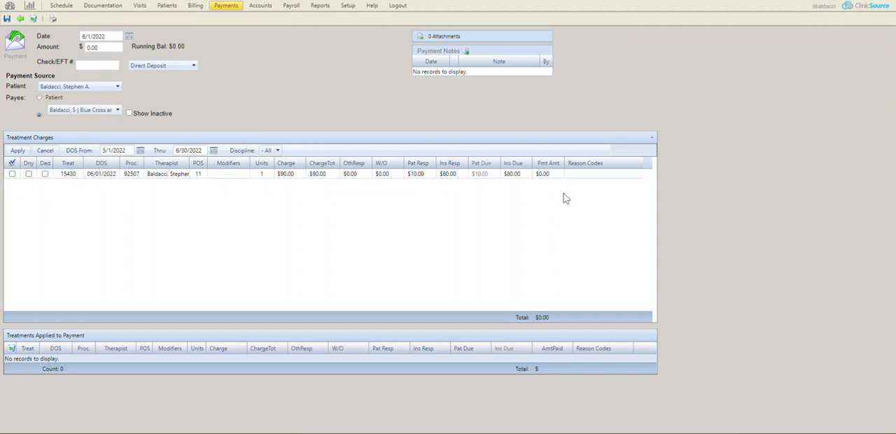
mouse_move(210, 183)
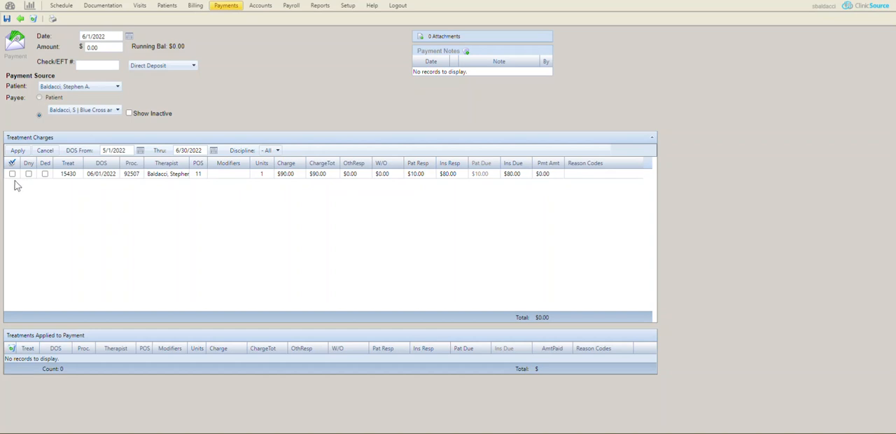
left_click(12, 175)
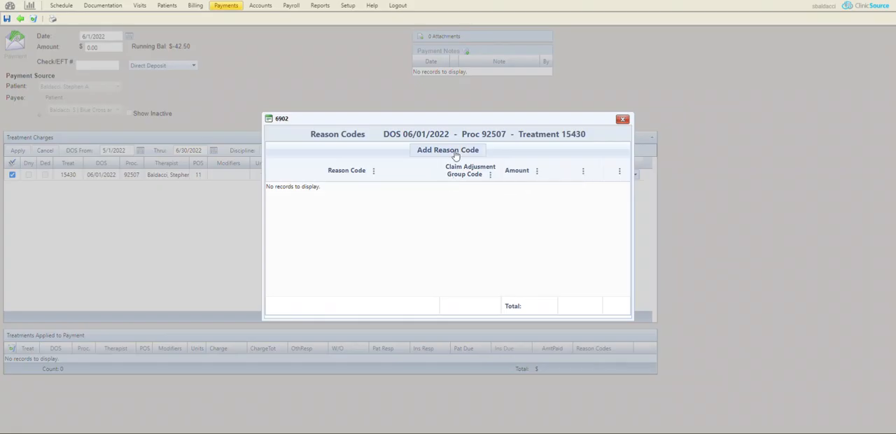
Step: Add reason codes to treatment 15430: PR-03 co-payment $10.00 and CO-45 adjustment $37.50
left_click(447, 150)
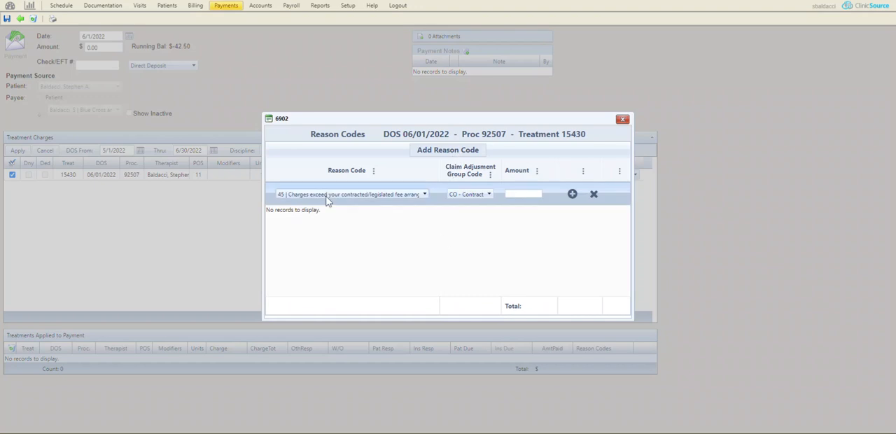
left_click(350, 194)
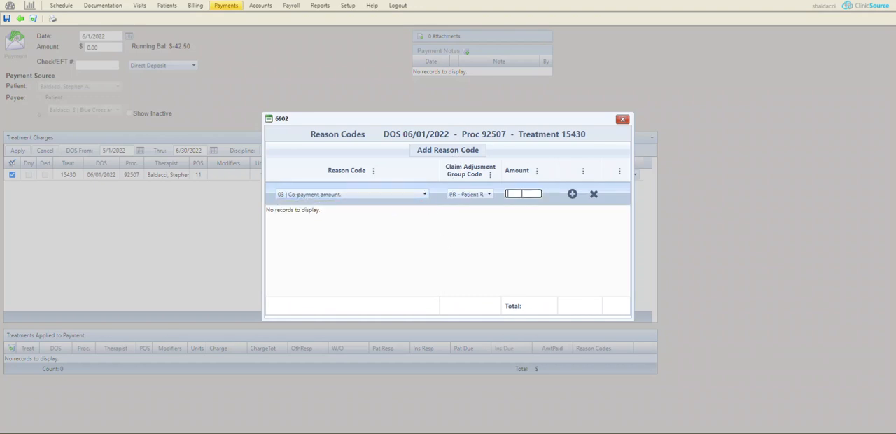
type("10.00")
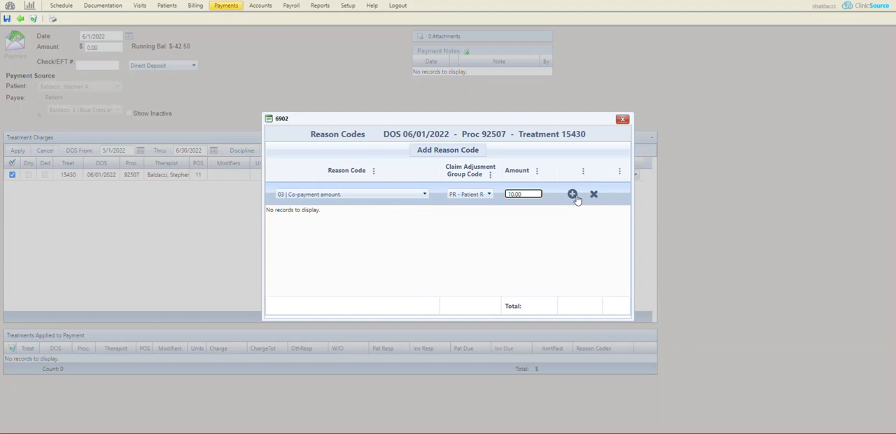
left_click(572, 194)
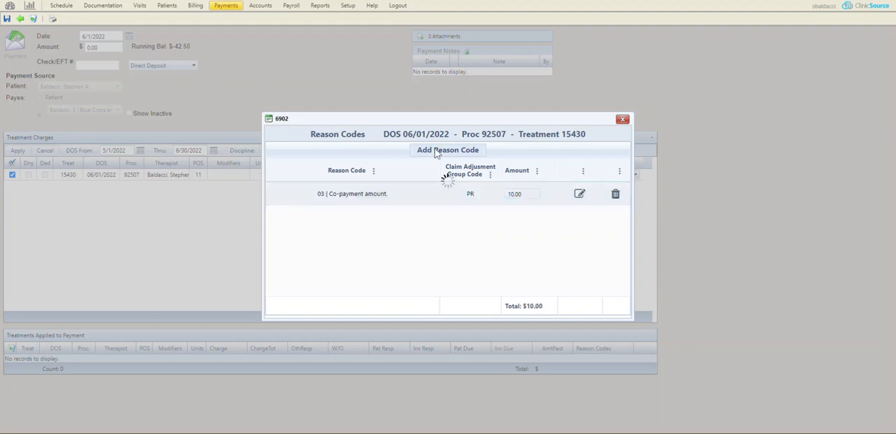
left_click(449, 150)
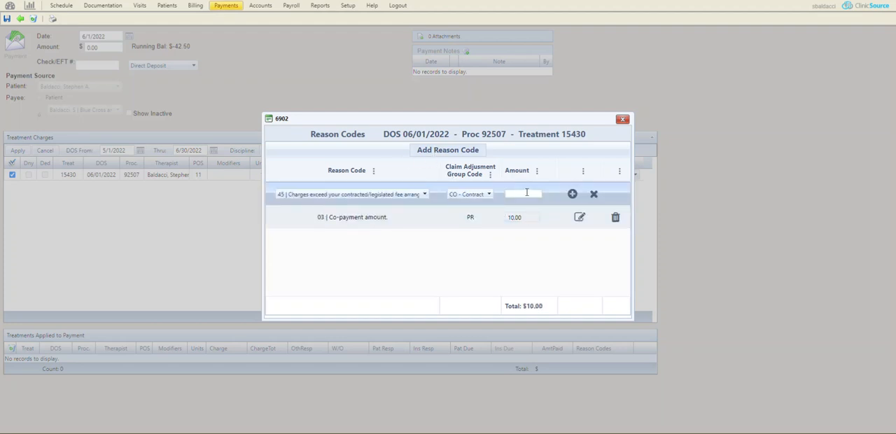
type("37.50")
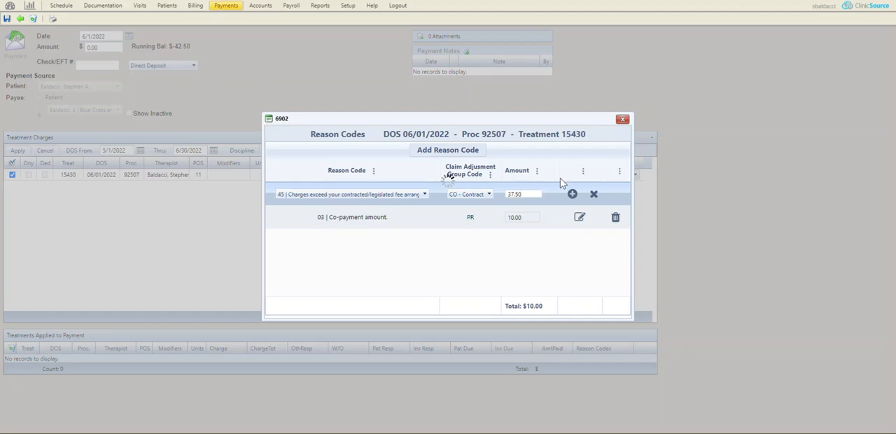
left_click(621, 118)
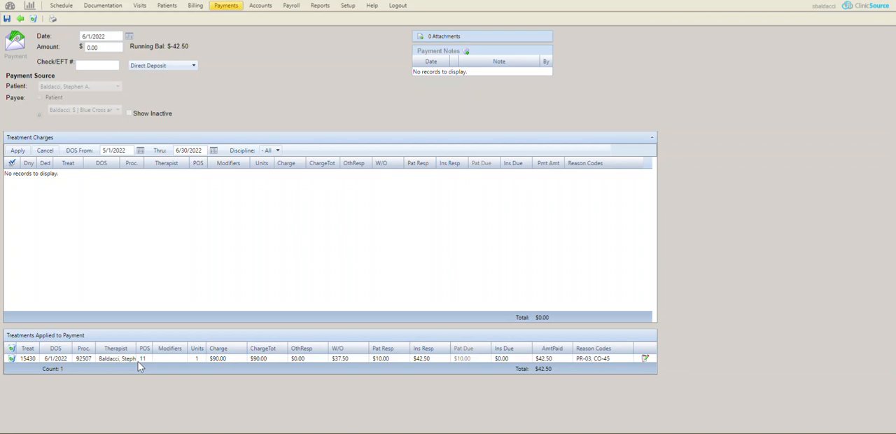
mouse_move(610, 352)
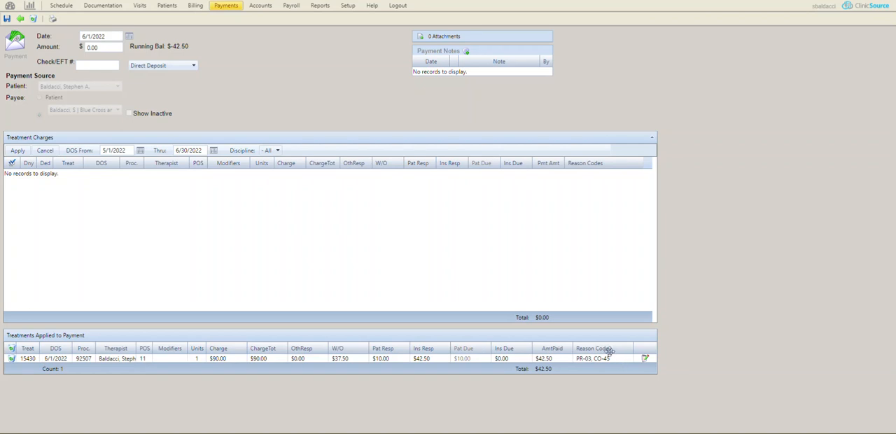
mouse_move(350, 27)
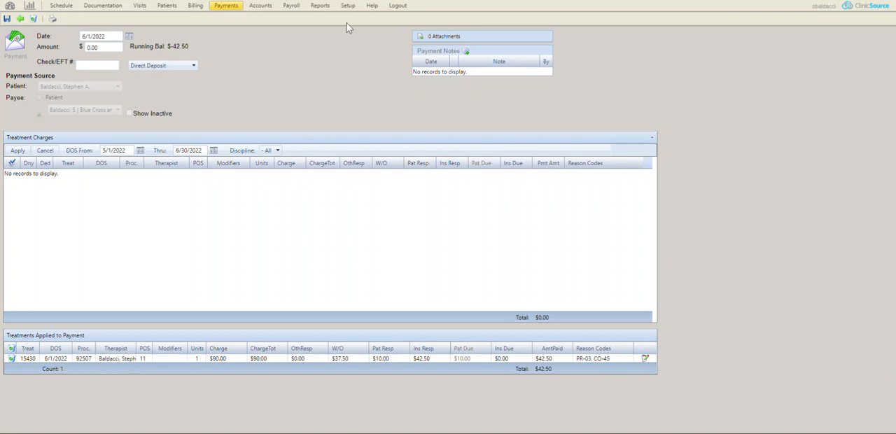
Step: Open the Setup menu to show the practice setup options
left_click(348, 5)
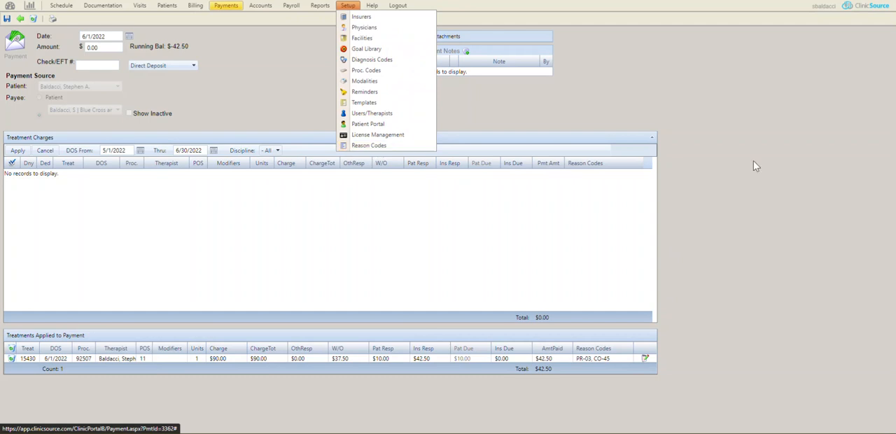